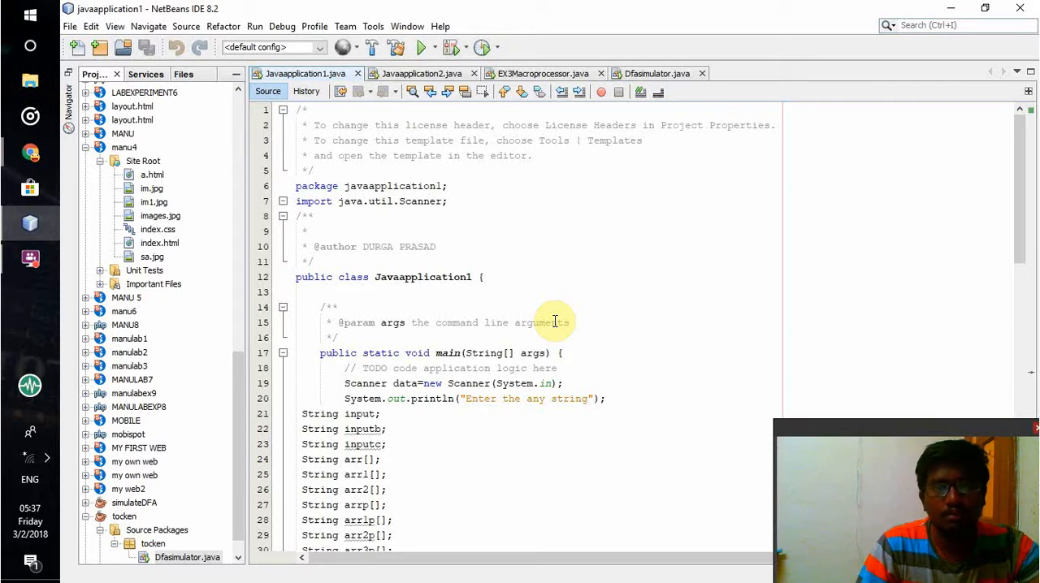
mouse_move(471, 224)
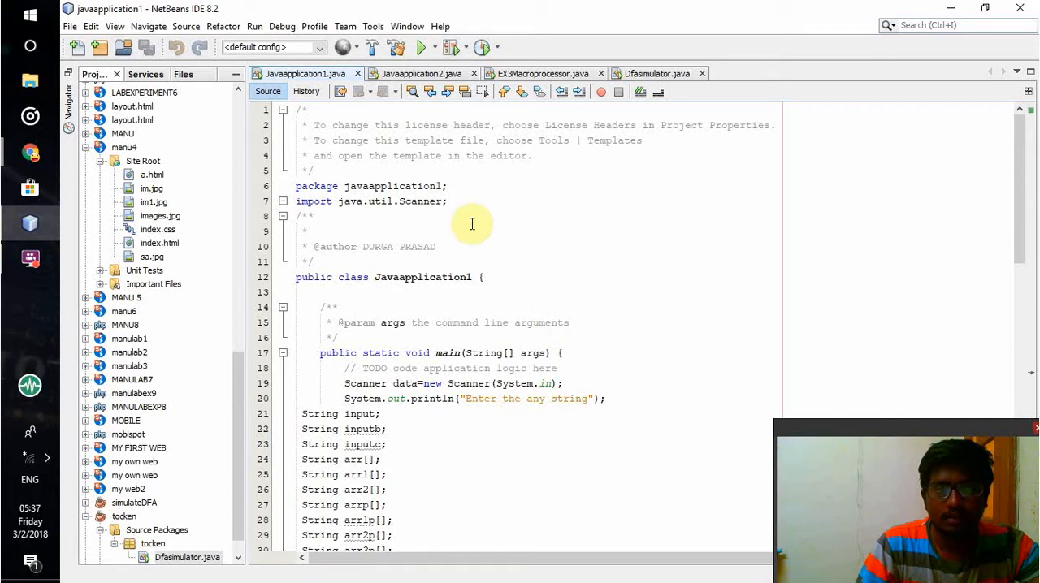
mouse_move(414, 267)
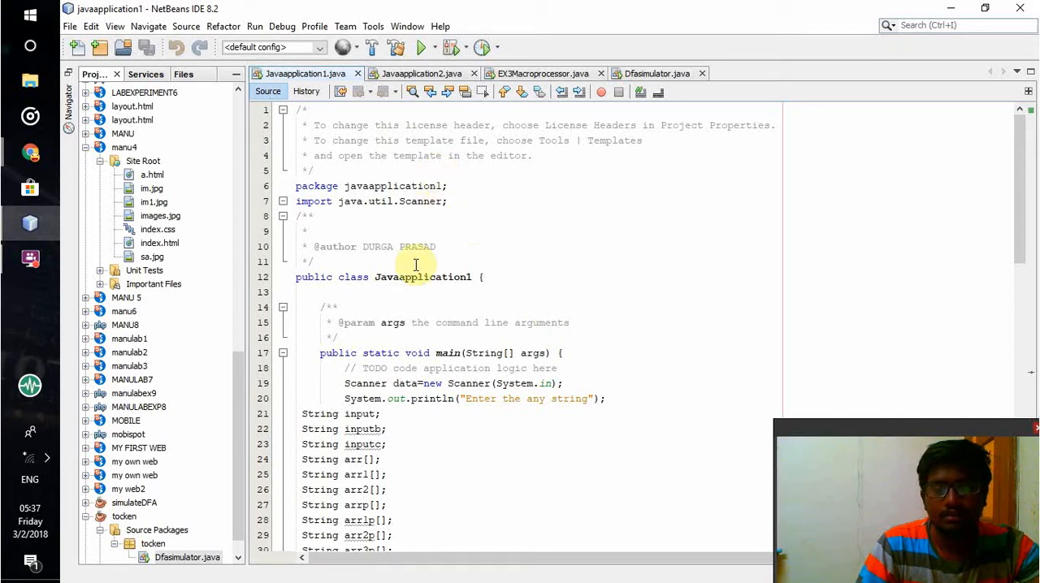
mouse_move(473, 326)
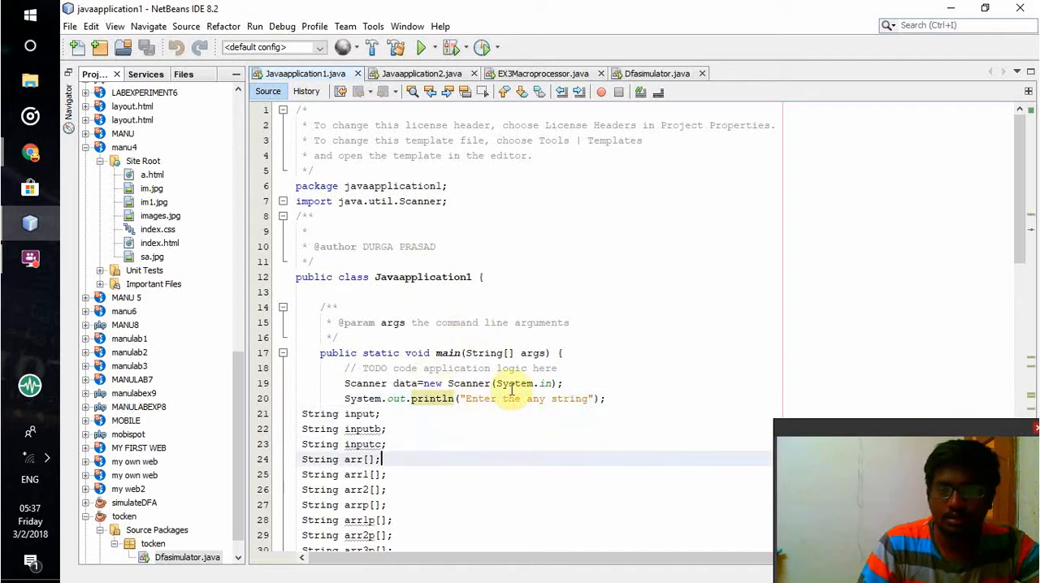
Scroll through the token-separation source code and focus the Output window for input.
click(390, 475)
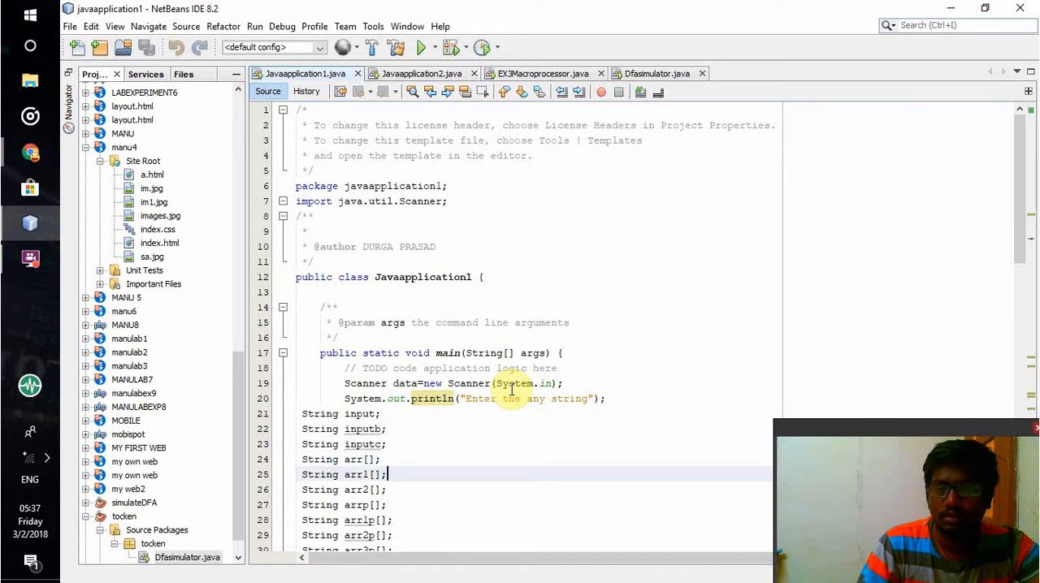
scroll(down, 3)
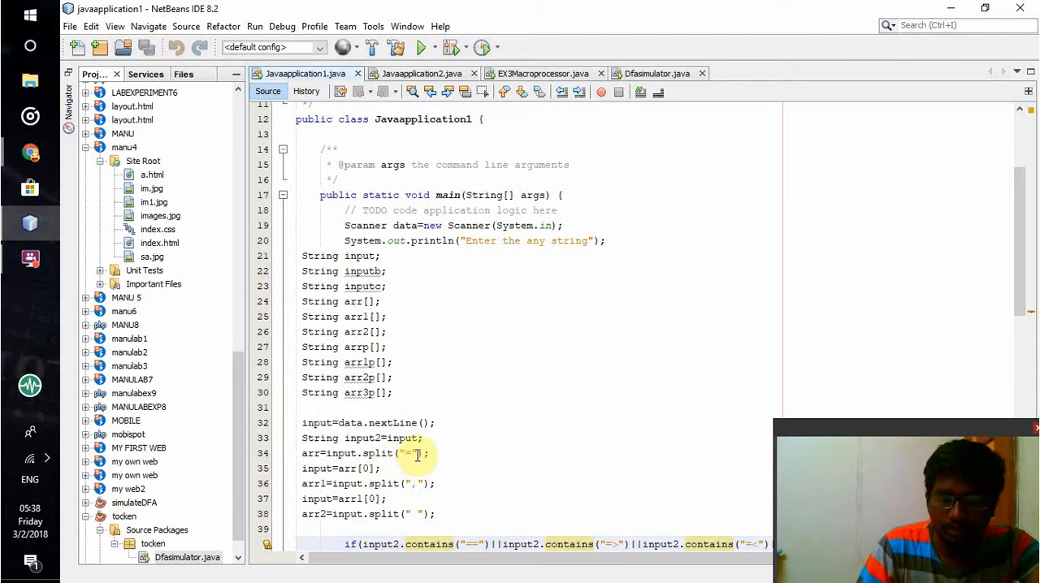
scroll(down, 3)
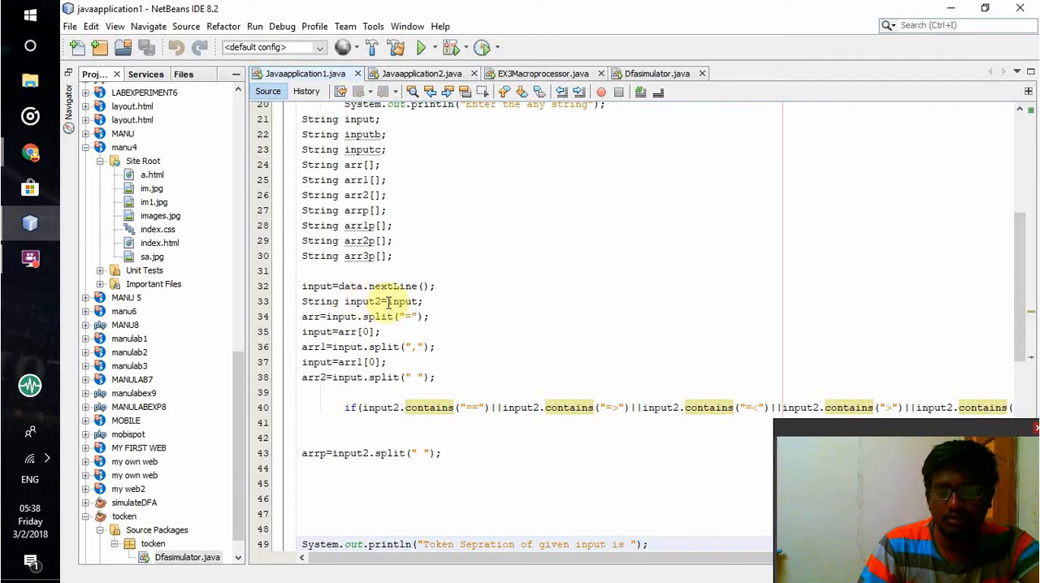
click(449, 544)
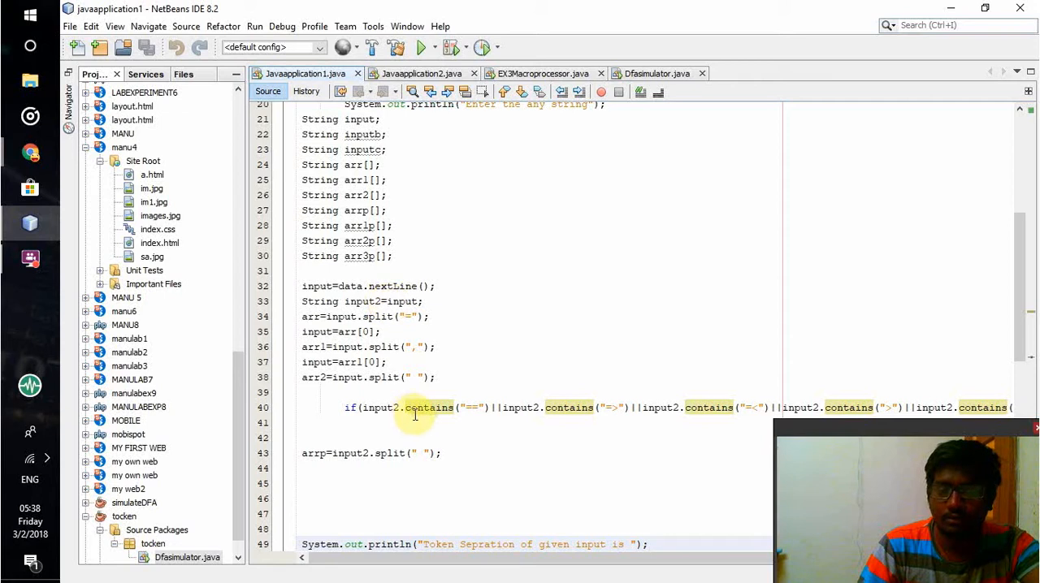
mouse_move(491, 413)
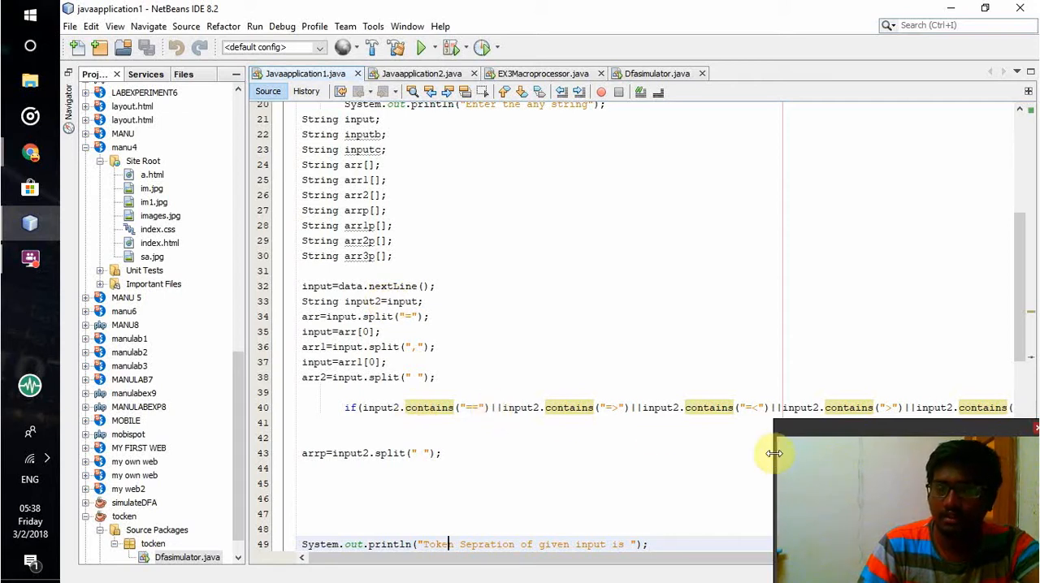
mouse_move(397, 492)
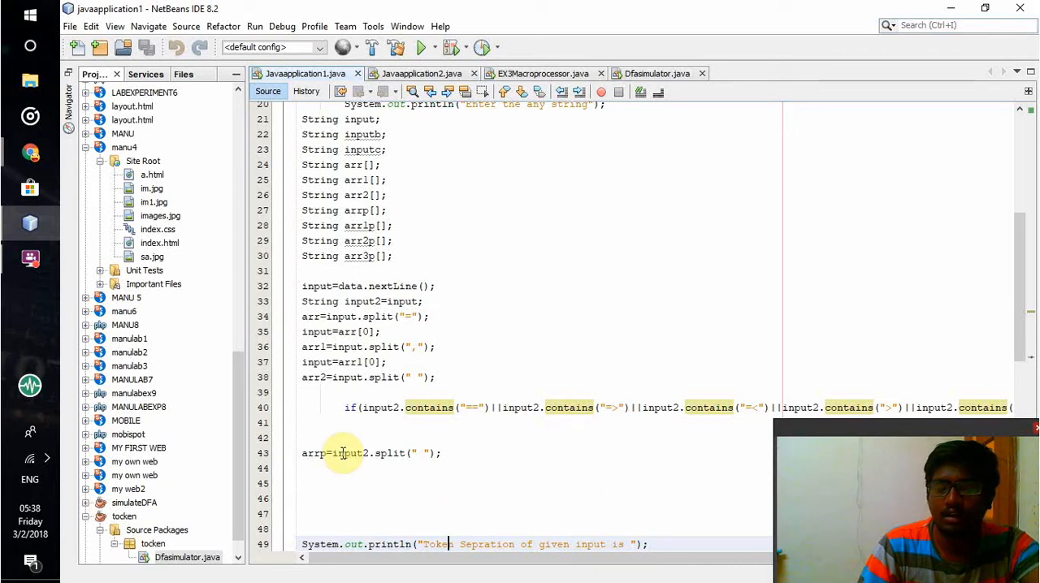
scroll(down, 3)
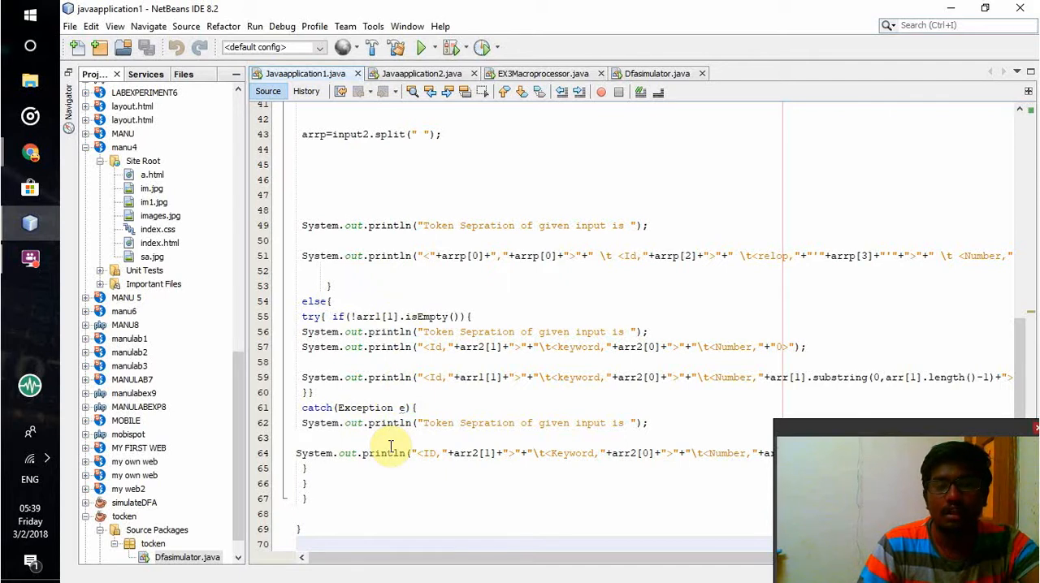
mouse_move(436, 446)
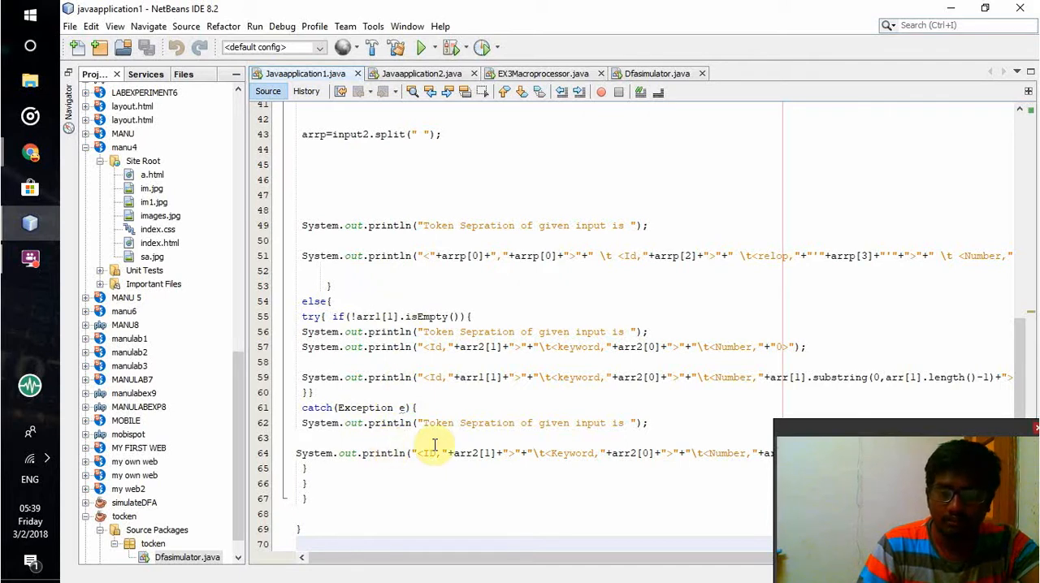
scroll(down, 3)
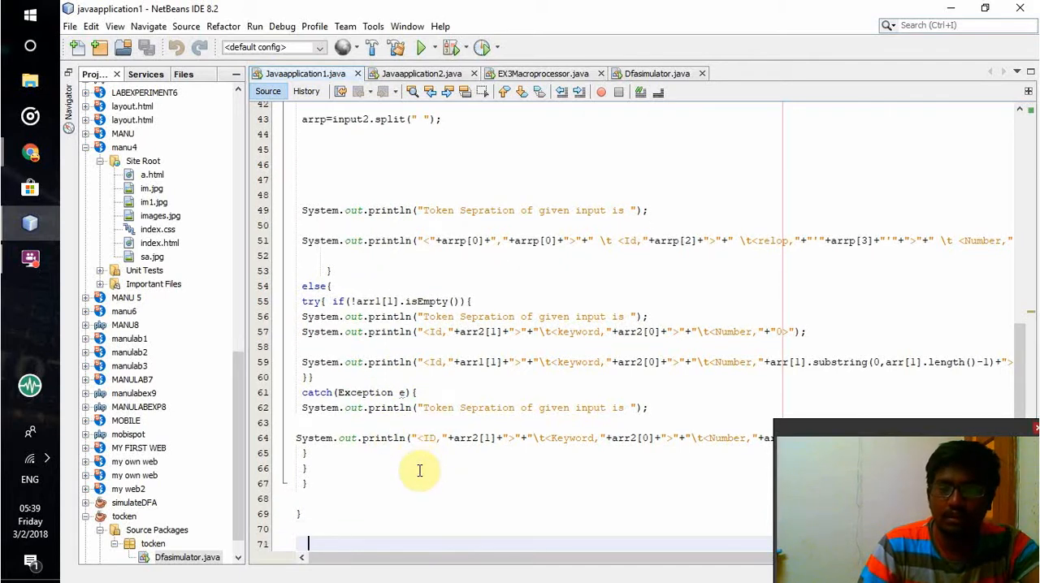
scroll(down, 3)
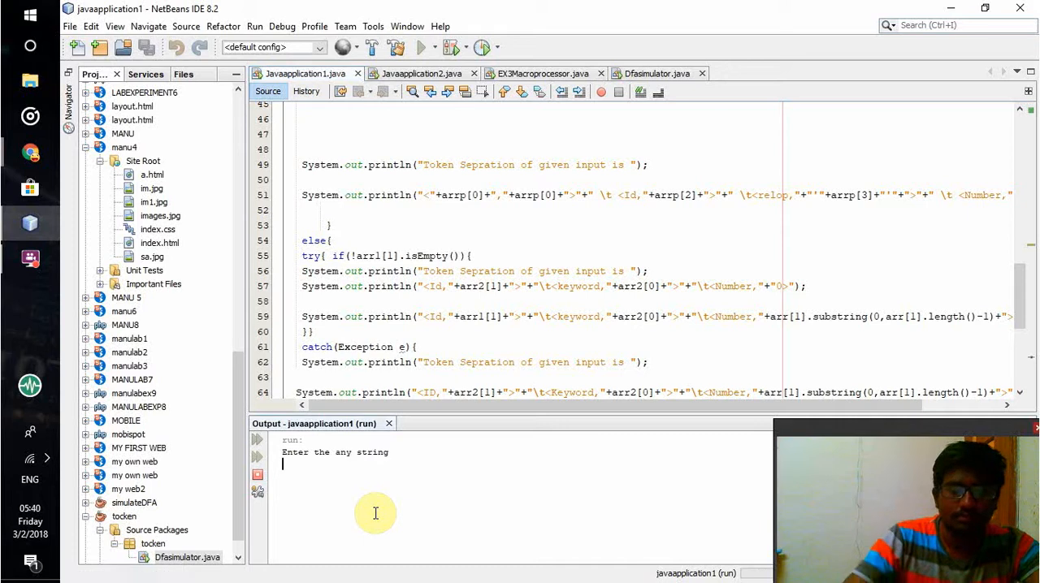
Enter 'int a = 20' into the running program to print its identifier, keyword and number tokens.
text(int a)
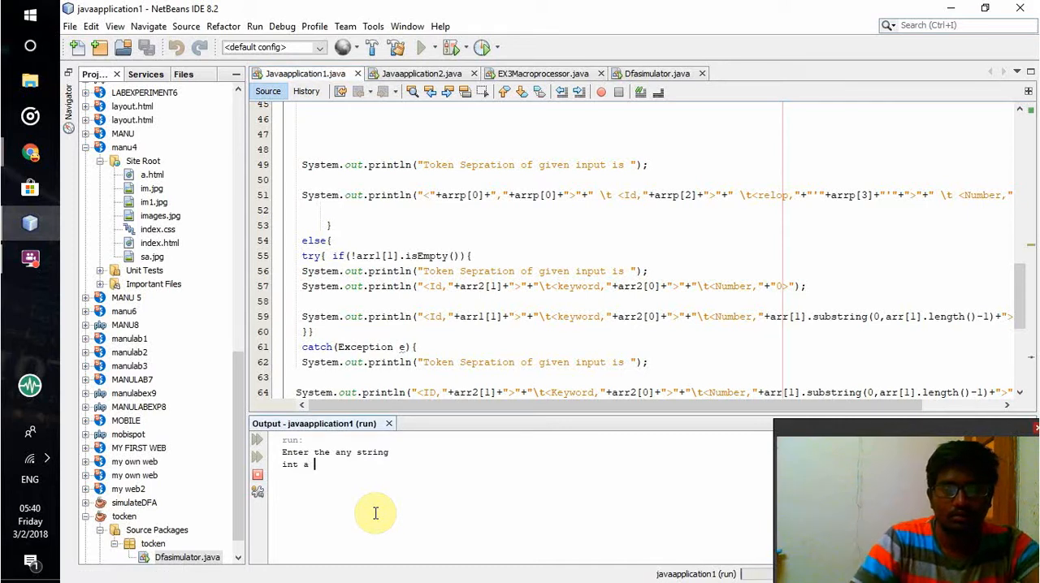
text(= 20)
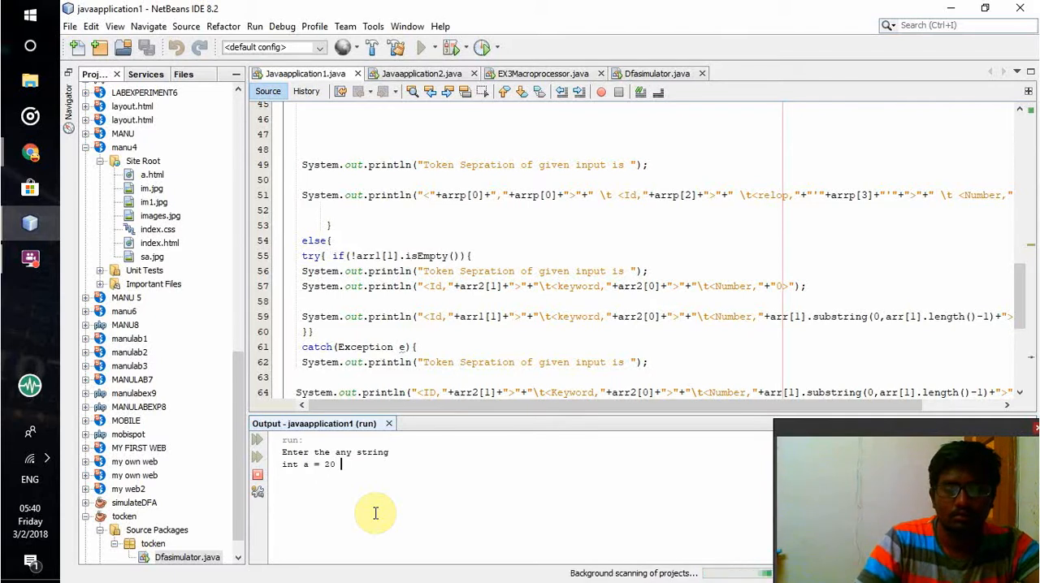
key(enter)
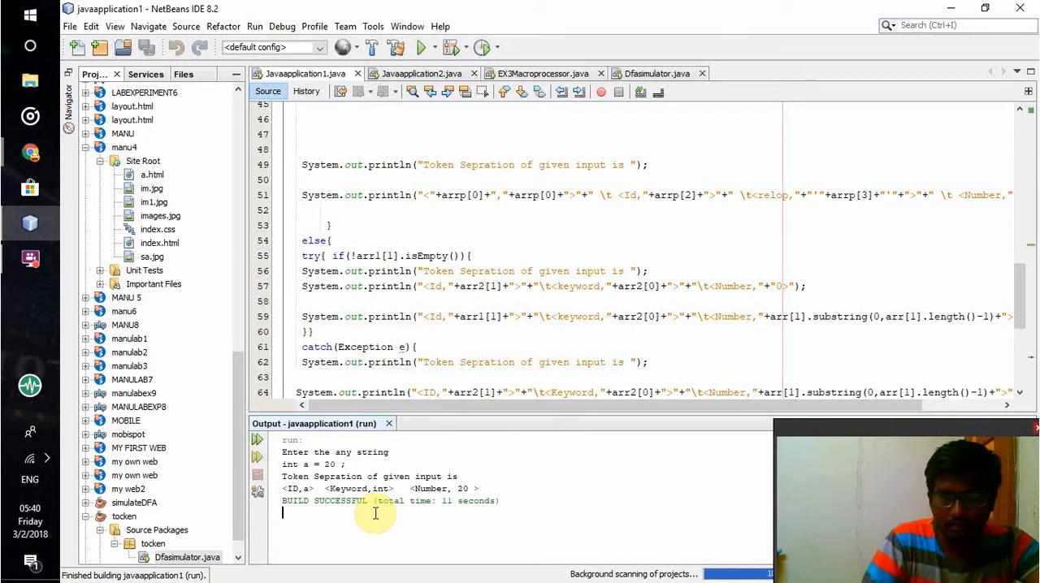